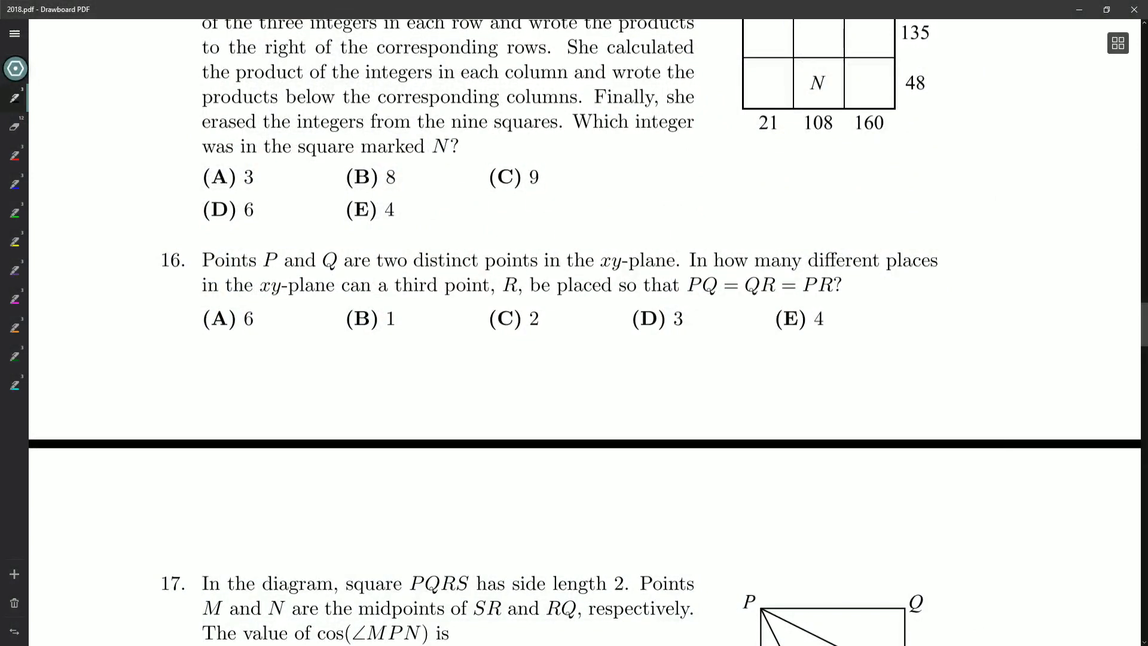
# - Underline 'distinct', 'third point', R and PQ = QR = PR, and sketch a labelled triangle PQR beside problem 16
pyautogui.moveTo(416, 272); pyautogui.dragTo(475, 270)
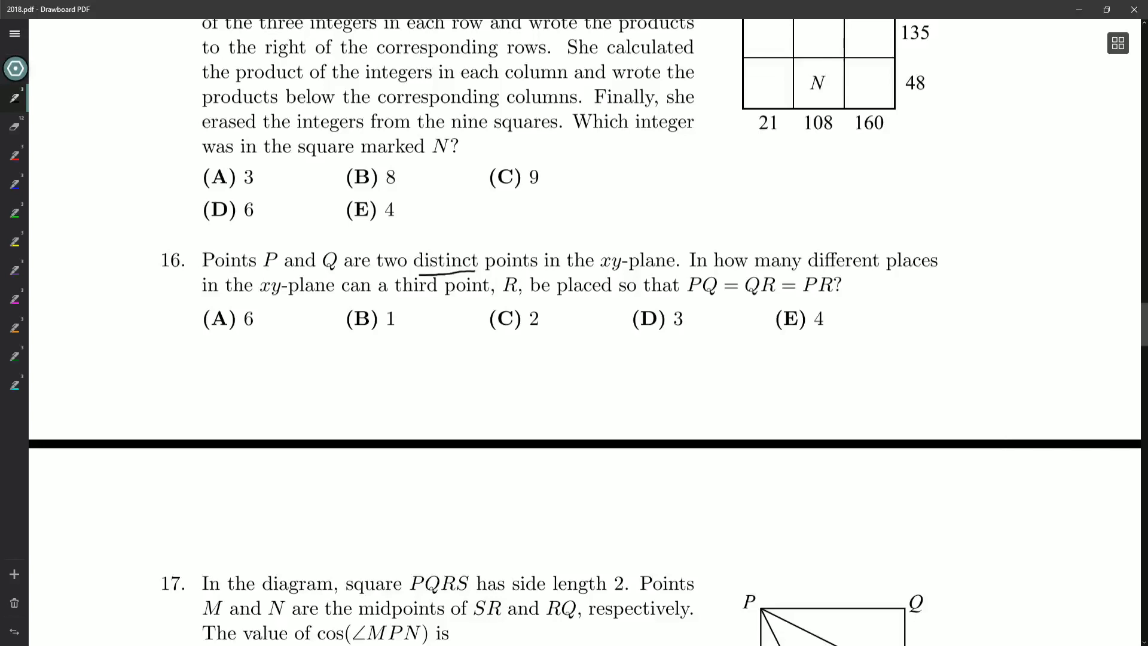
pyautogui.moveTo(396, 299); pyautogui.dragTo(520, 298)
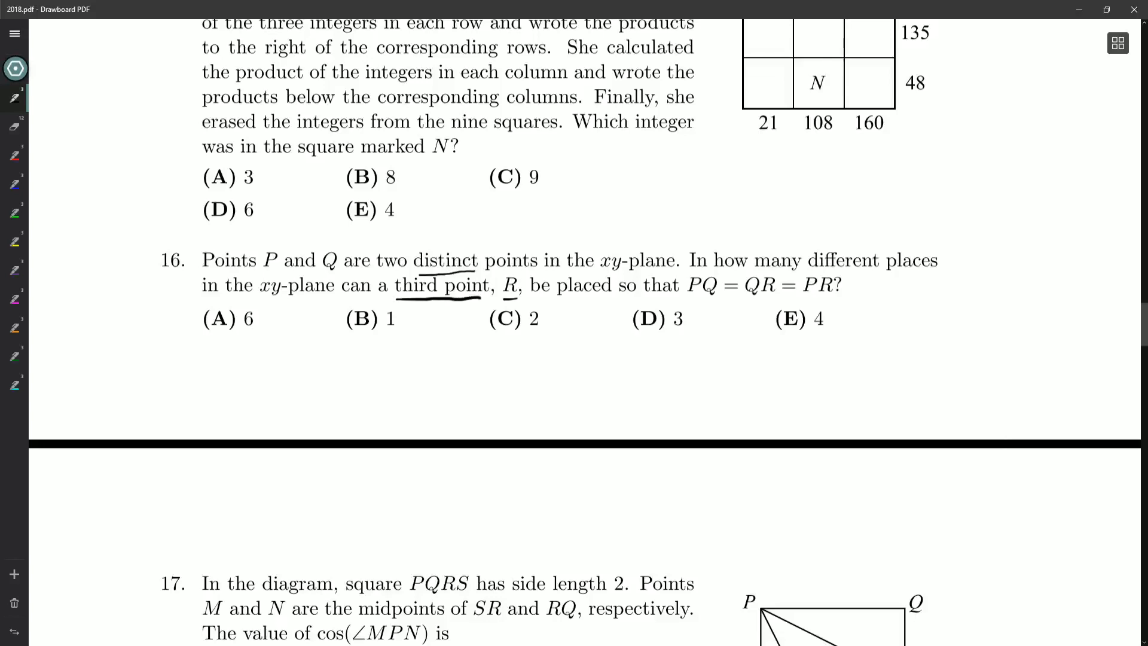
pyautogui.moveTo(684, 296); pyautogui.dragTo(772, 301)
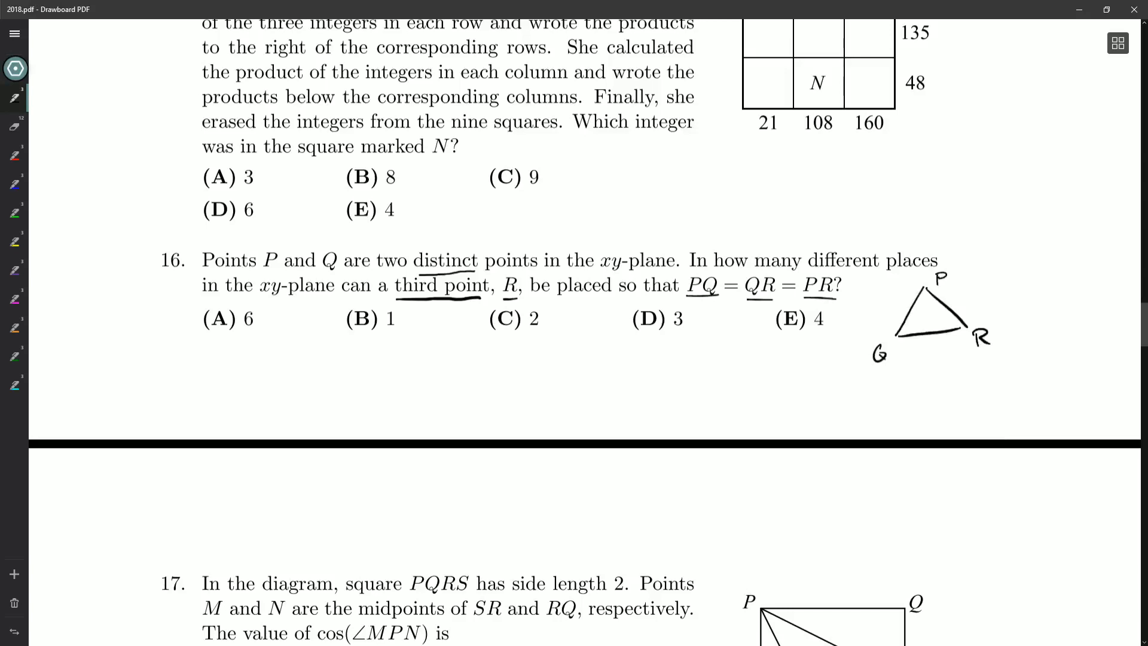
# - Draw a short segment under problem 16, then open grid3.pdf and draw a long segment from a dotted point
pyautogui.moveTo(543, 419); pyautogui.dragTo(592, 364)
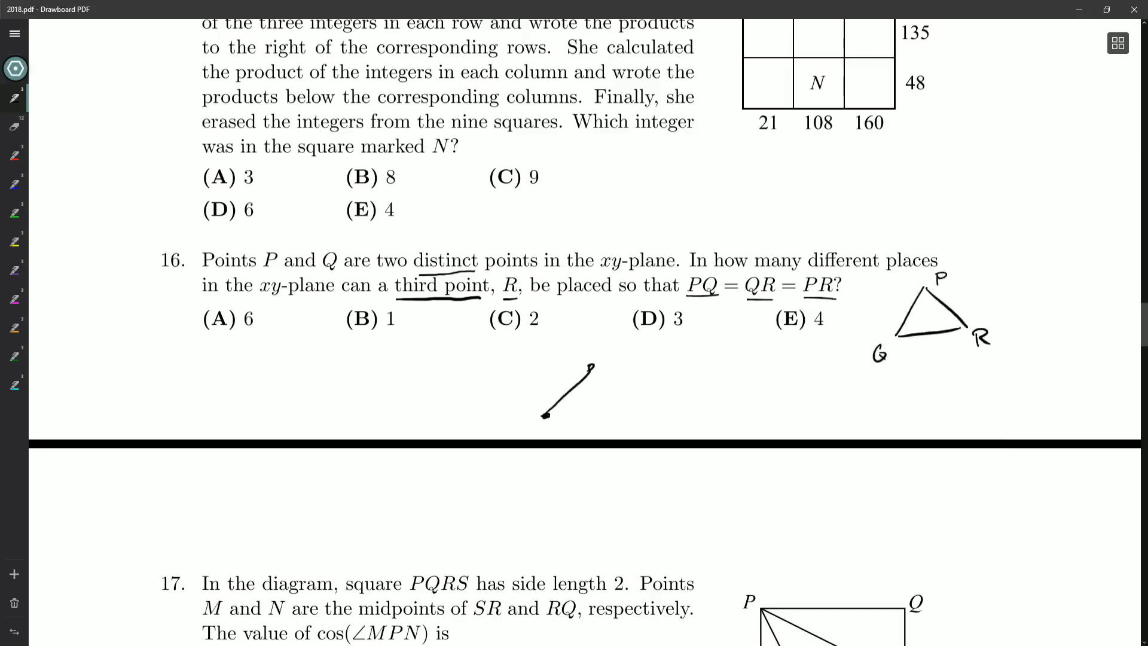
pyautogui.write('P')
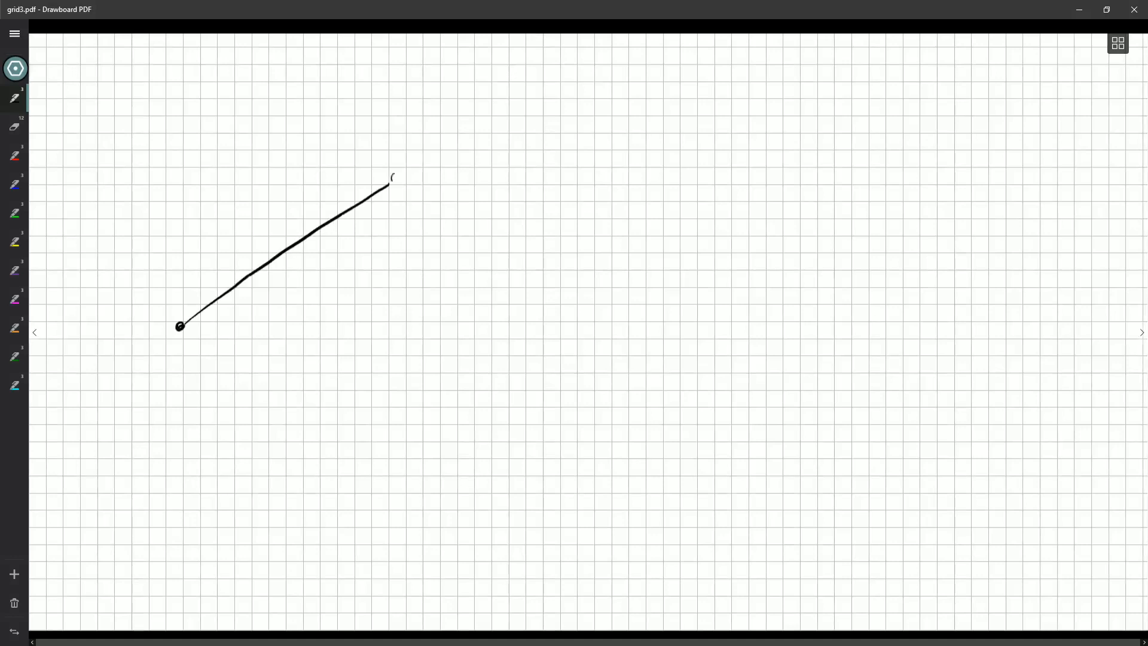
# - Mark endpoints and label P, note radius r, place point R and join P to R
pyautogui.moveTo(155, 396); pyautogui.dragTo(165, 421)
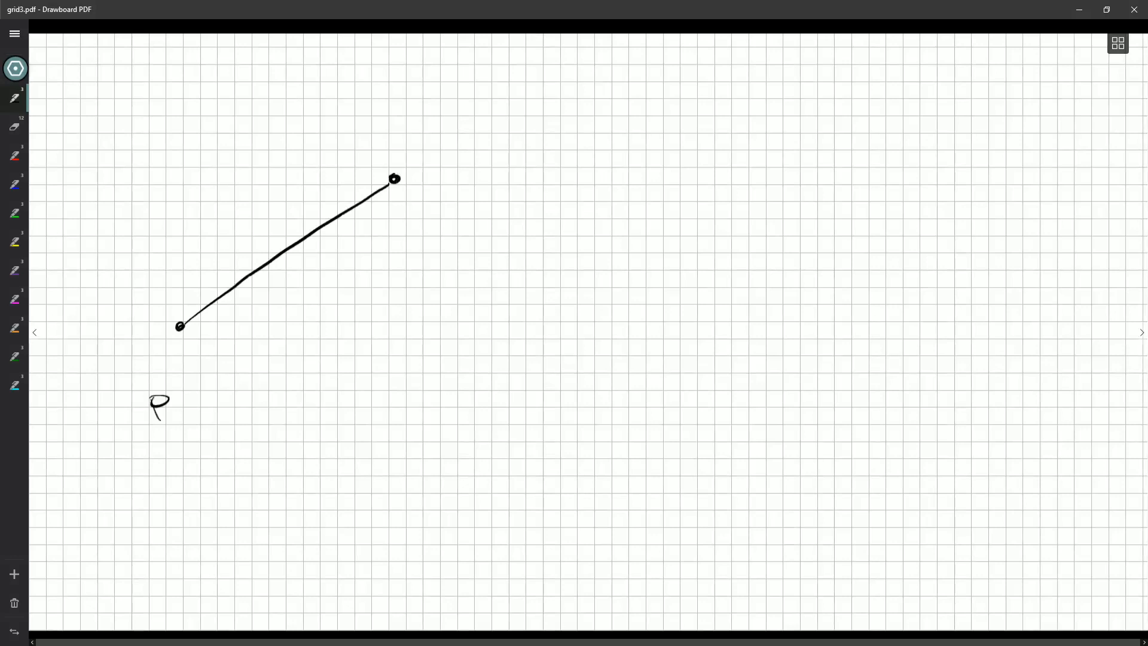
pyautogui.moveTo(435, 208); pyautogui.dragTo(468, 241)
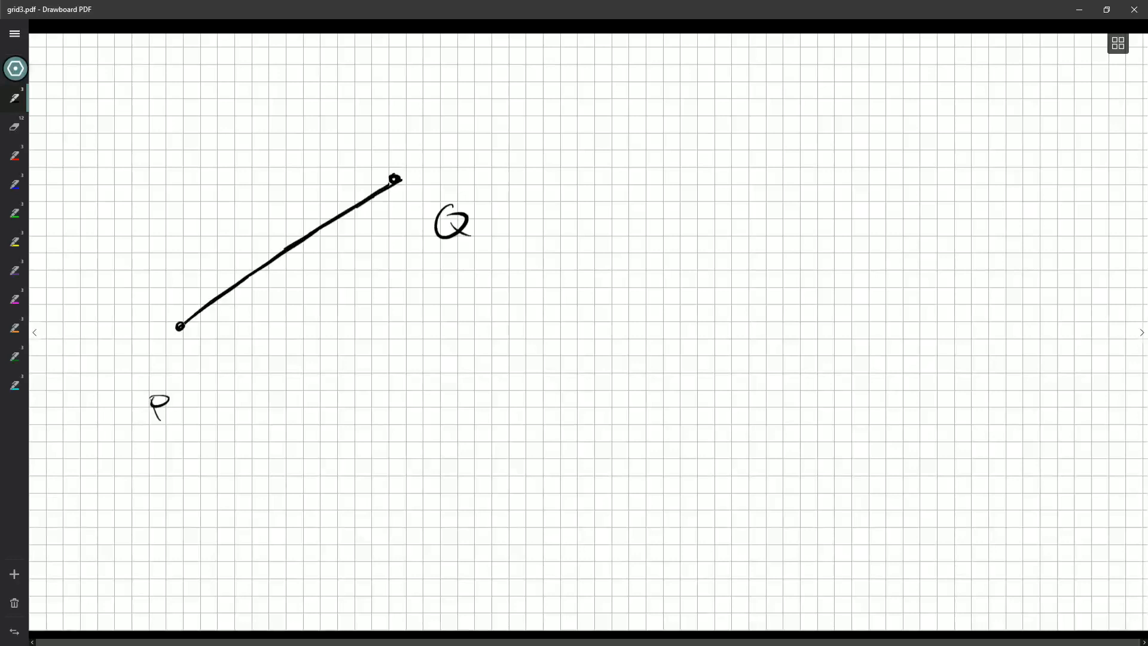
pyautogui.moveTo(311, 269); pyautogui.dragTo(304, 285)
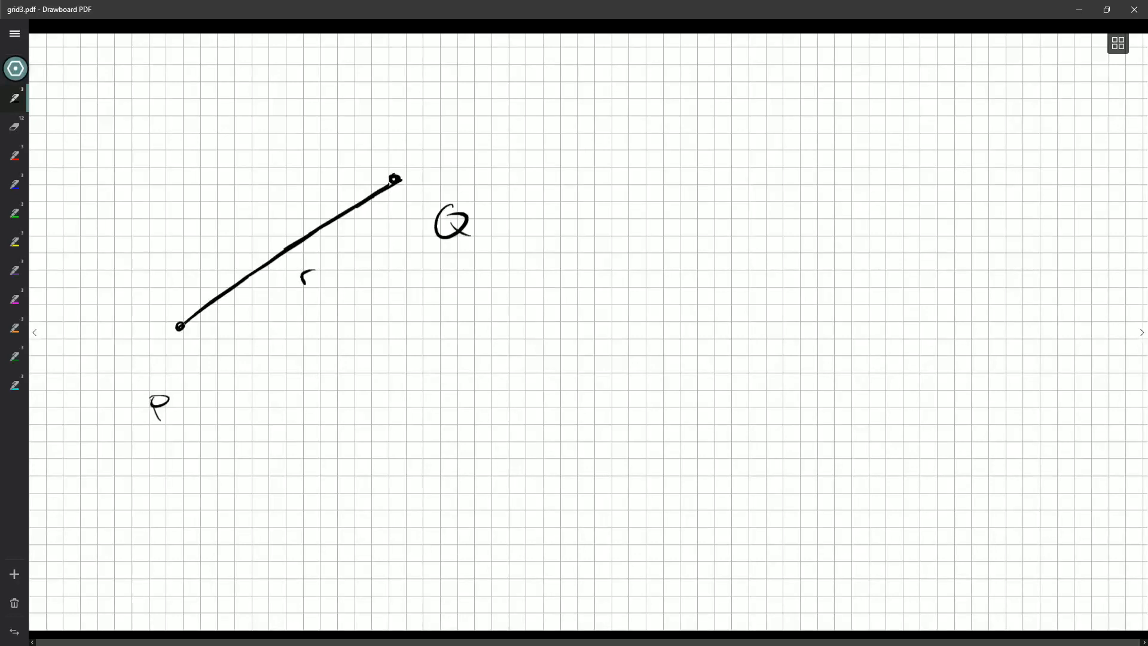
pyautogui.moveTo(403, 419); pyautogui.dragTo(420, 450)
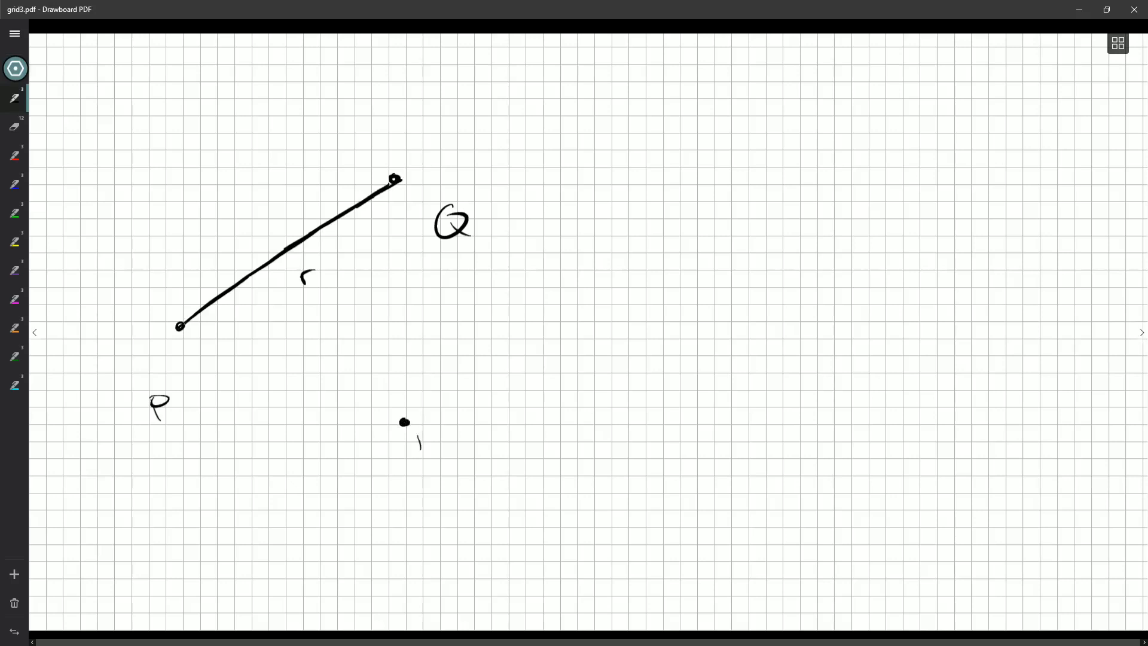
pyautogui.moveTo(187, 333); pyautogui.dragTo(327, 374)
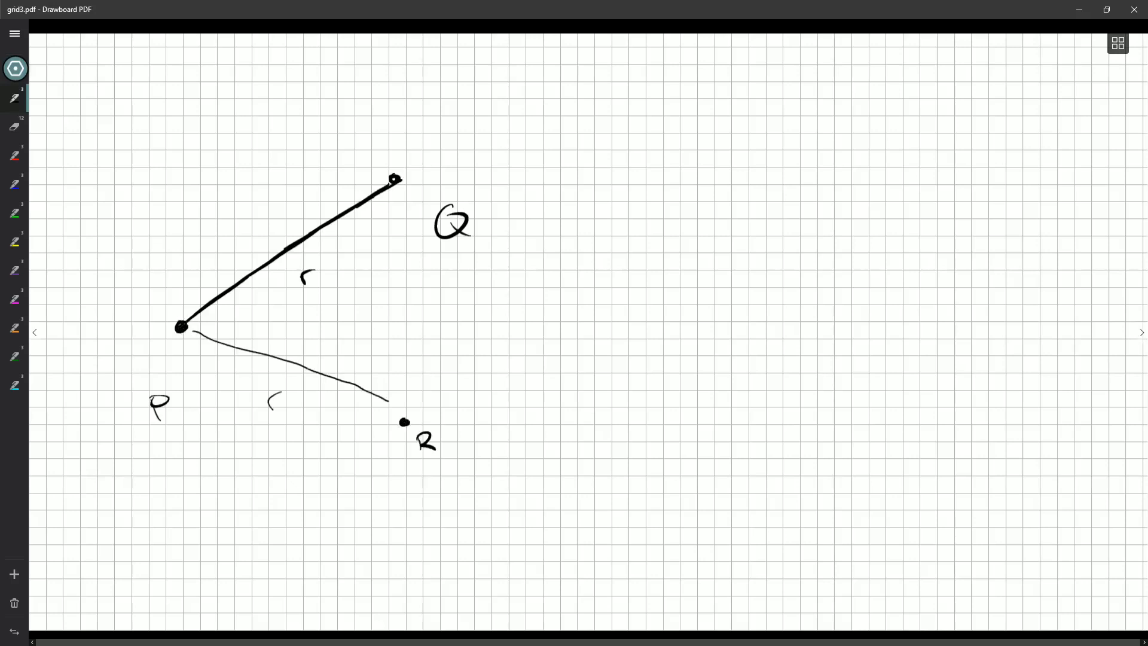
# - Add a blue stroke from Q, then erase and redraw a horizontal segment PQ with labels
pyautogui.moveTo(395, 175); pyautogui.dragTo(400, 234)
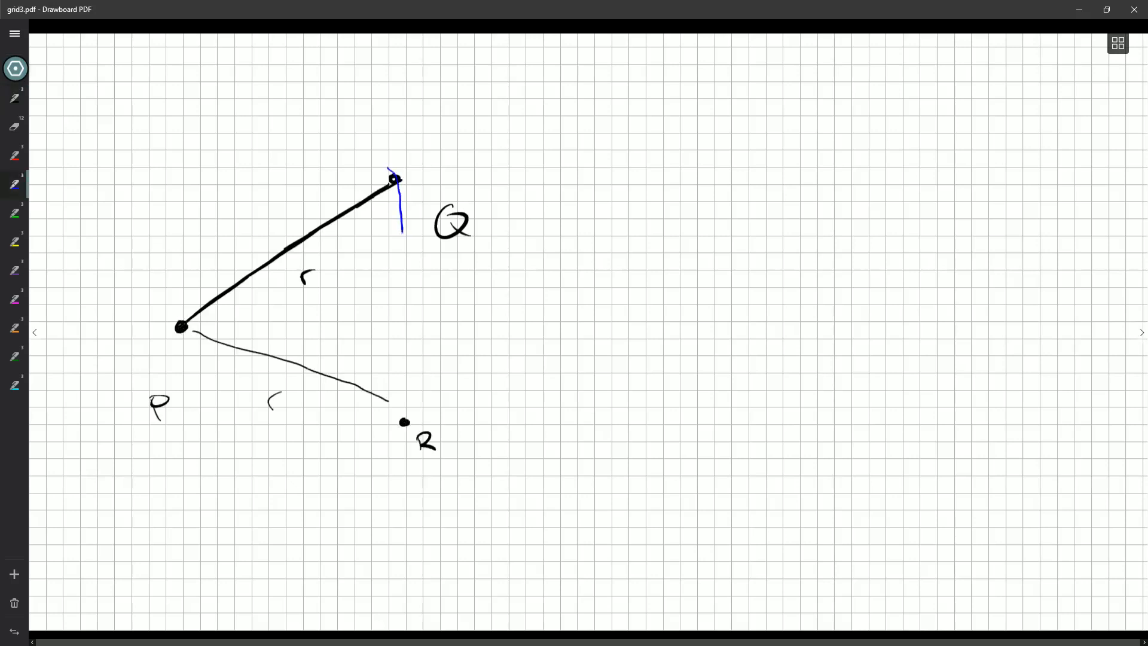
pyautogui.moveTo(400, 220); pyautogui.dragTo(384, 442)
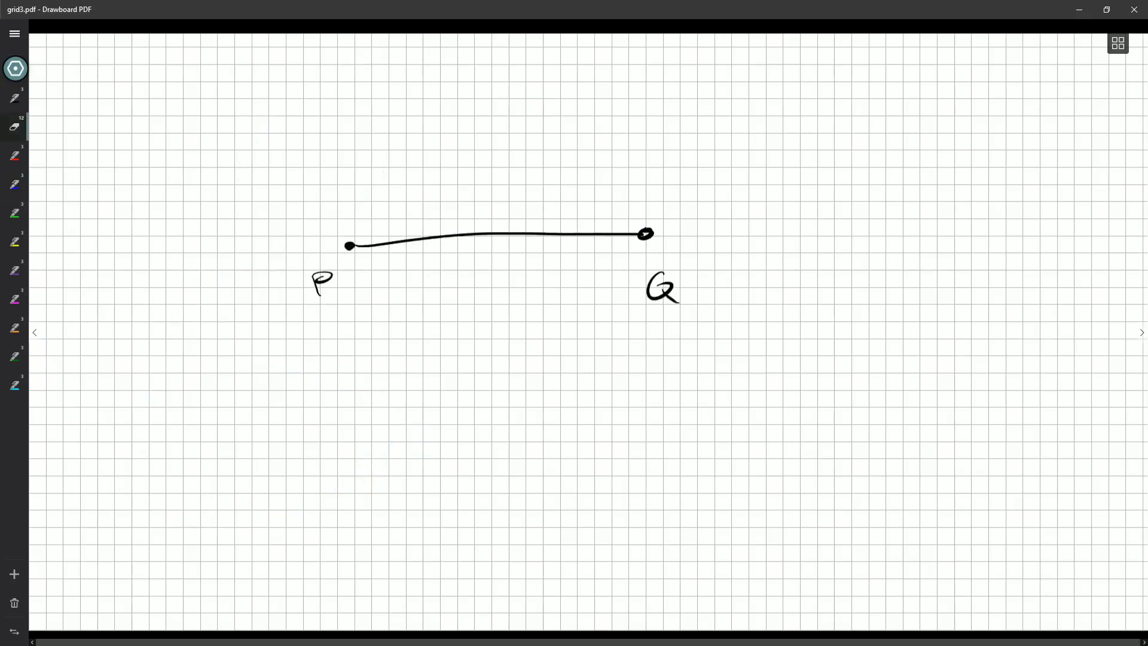
# - With the blue pen, sketch a dashed guide circle centred at P through Q and trace it boldly
pyautogui.click(14, 184)
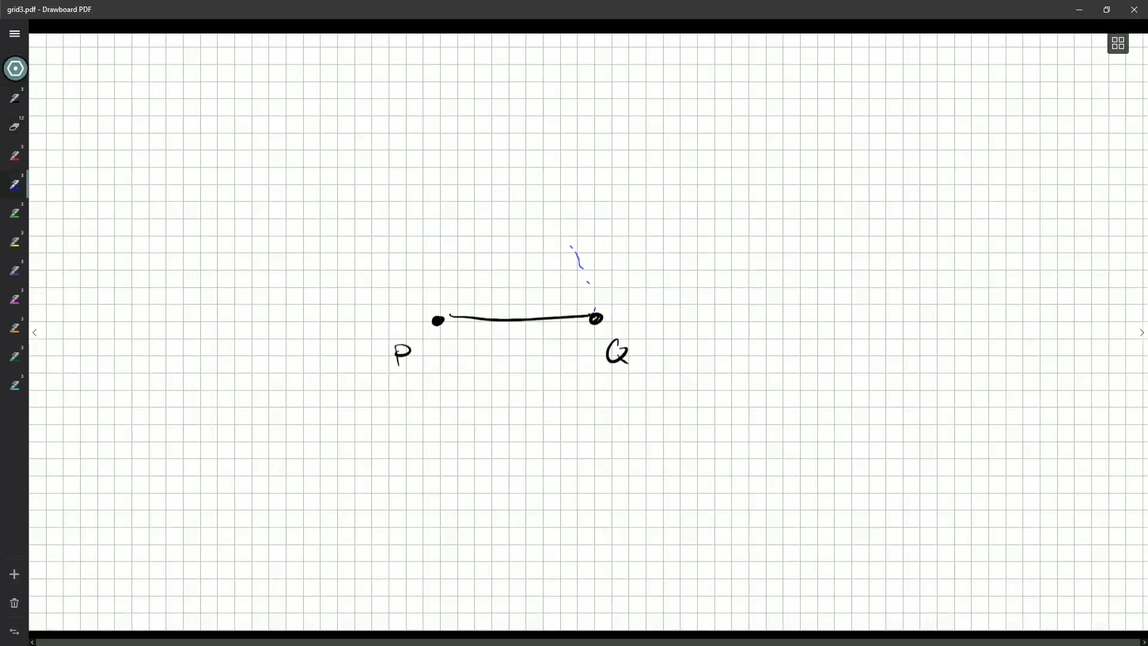
pyautogui.moveTo(330, 267); pyautogui.dragTo(468, 192)
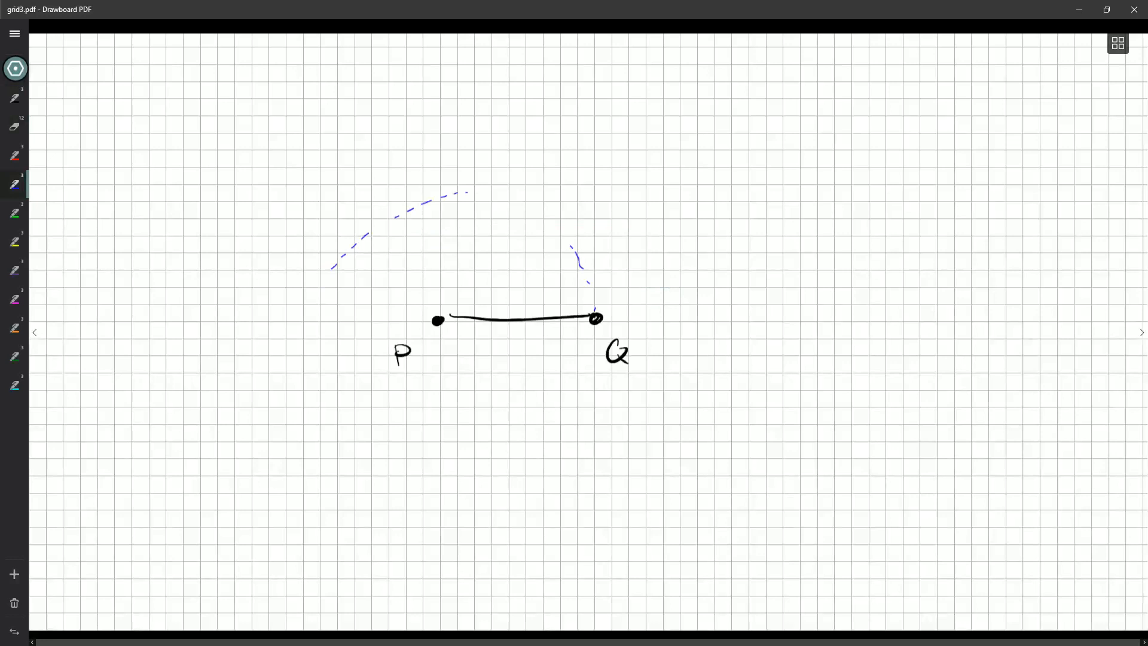
pyautogui.moveTo(332, 275); pyautogui.dragTo(352, 425)
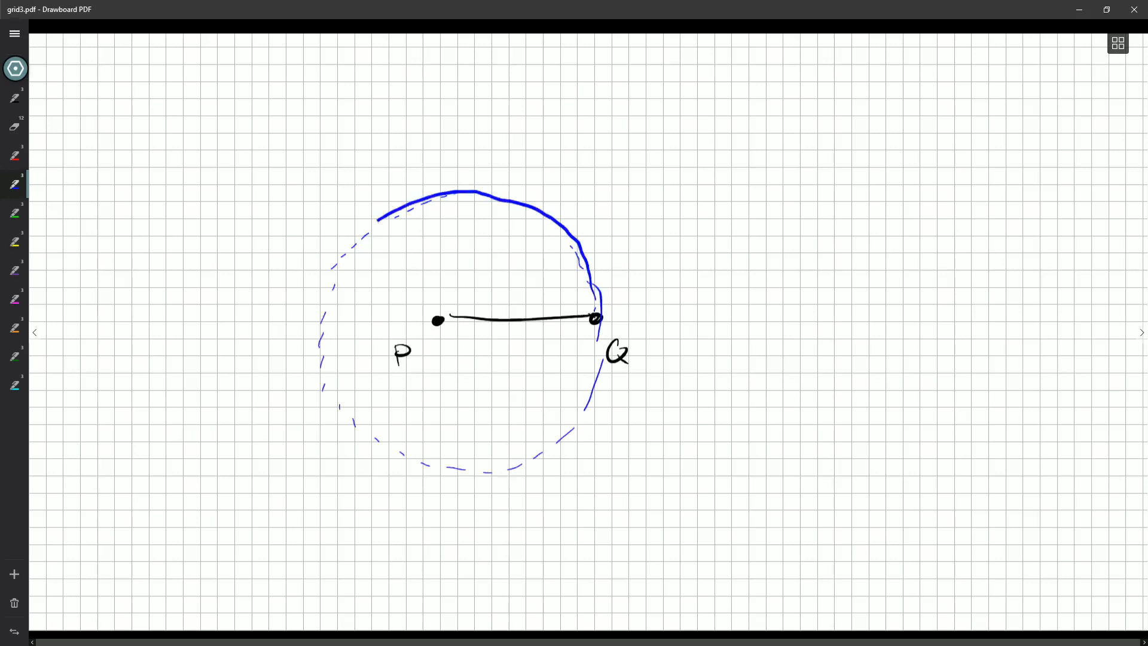
pyautogui.moveTo(377, 220); pyautogui.dragTo(355, 428)
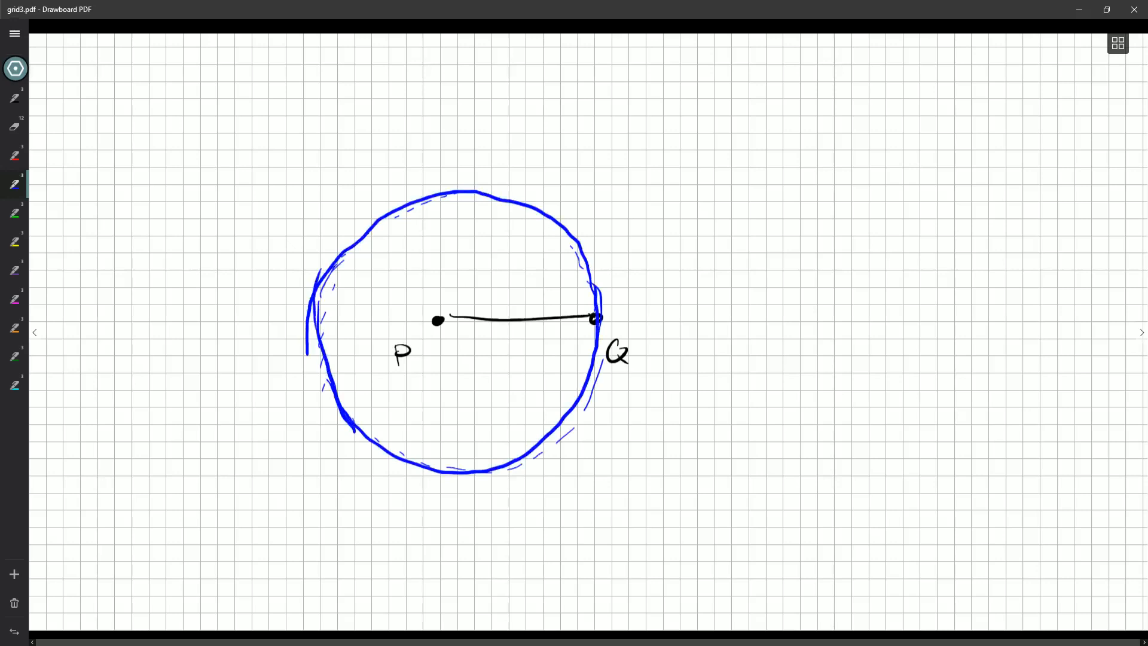
pyautogui.moveTo(521, 330); pyautogui.dragTo(528, 341)
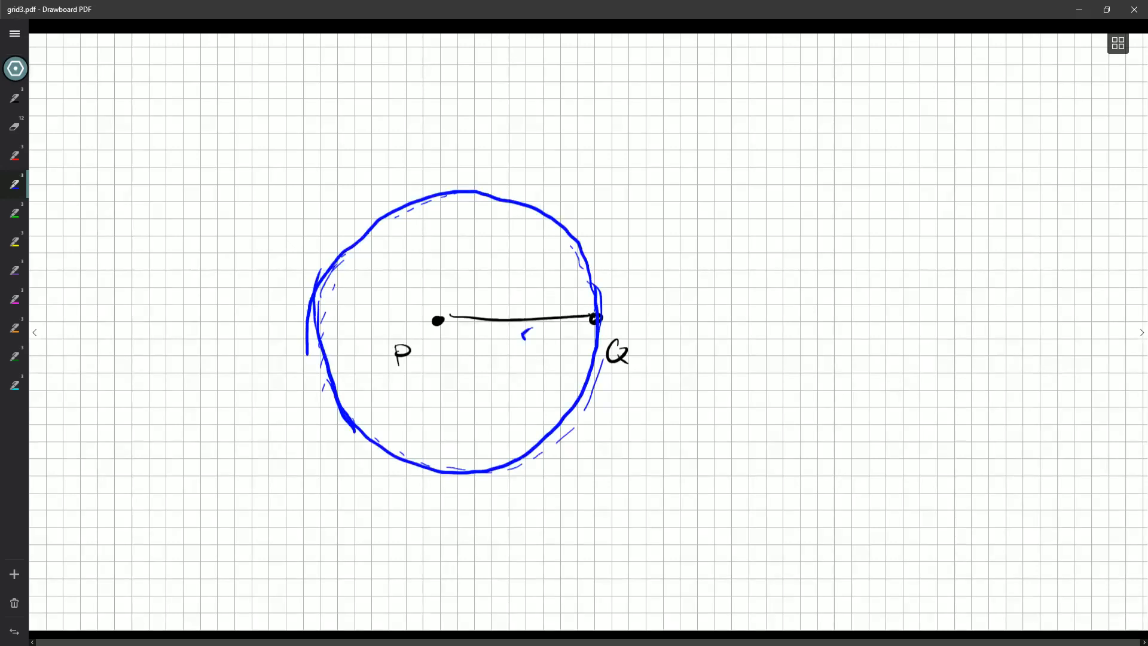
# - With the red pen, draw a bold circle centred at Q passing through P, overlapping the blue one
pyautogui.click(14, 156)
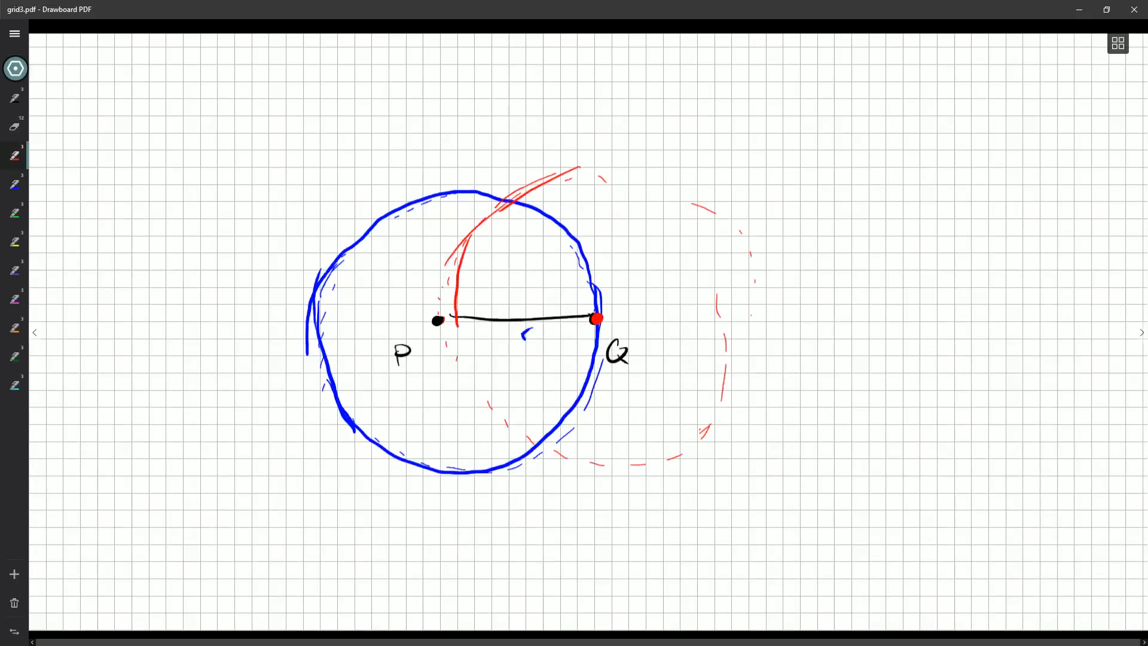
pyautogui.moveTo(458, 259); pyautogui.dragTo(527, 439)
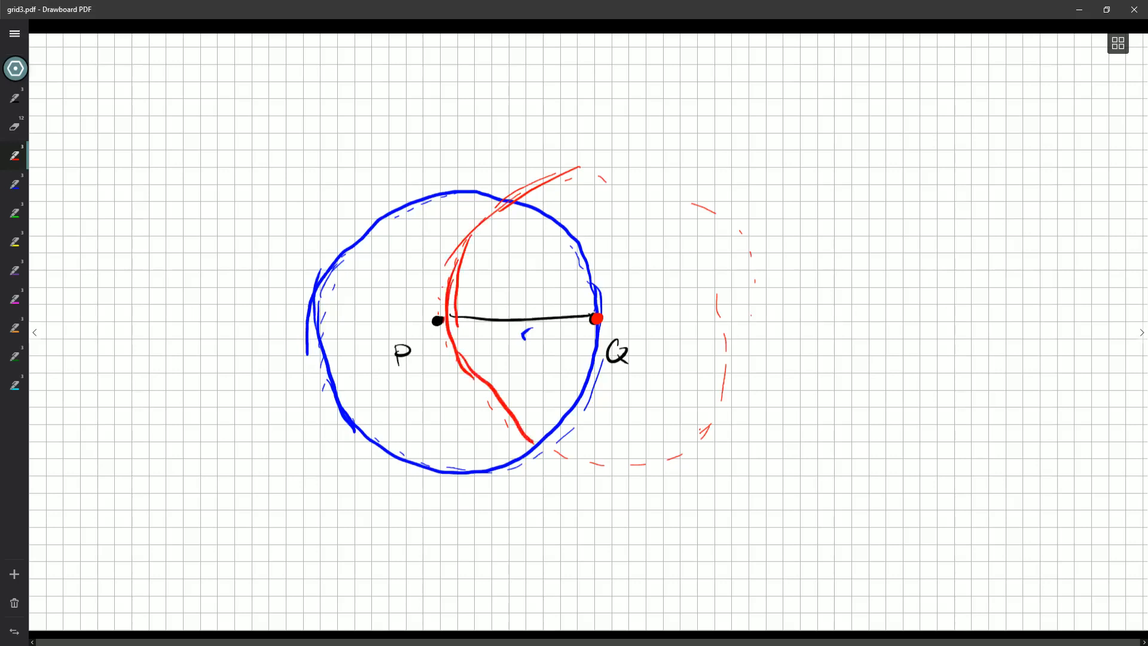
pyautogui.moveTo(513, 455); pyautogui.dragTo(735, 358)
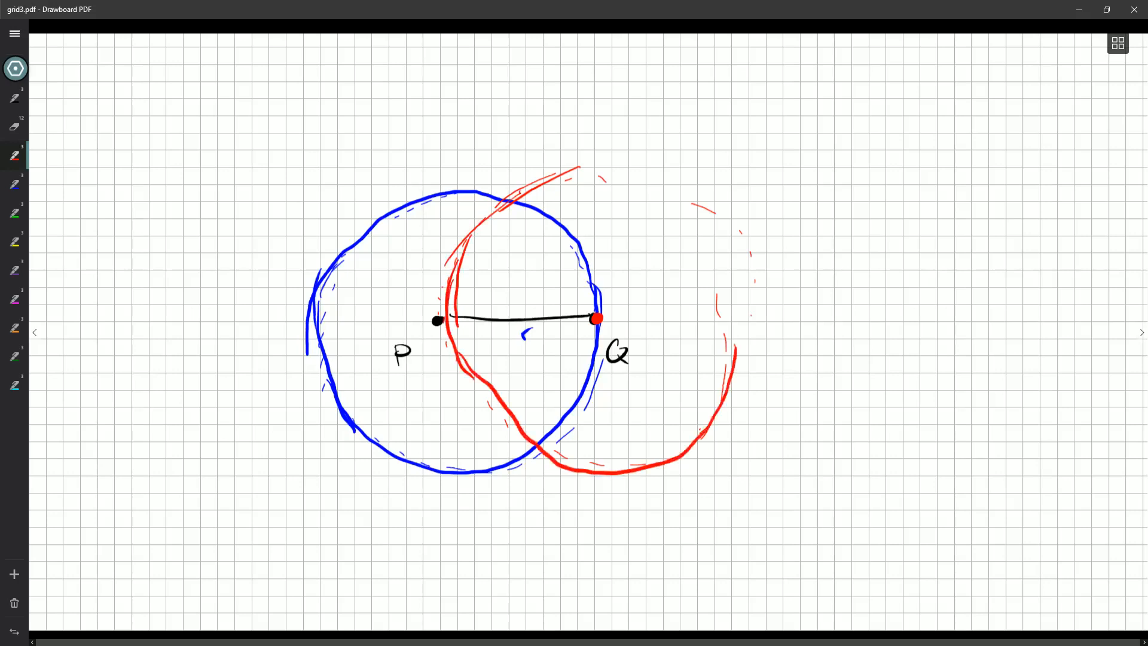
pyautogui.moveTo(593, 183); pyautogui.dragTo(739, 366)
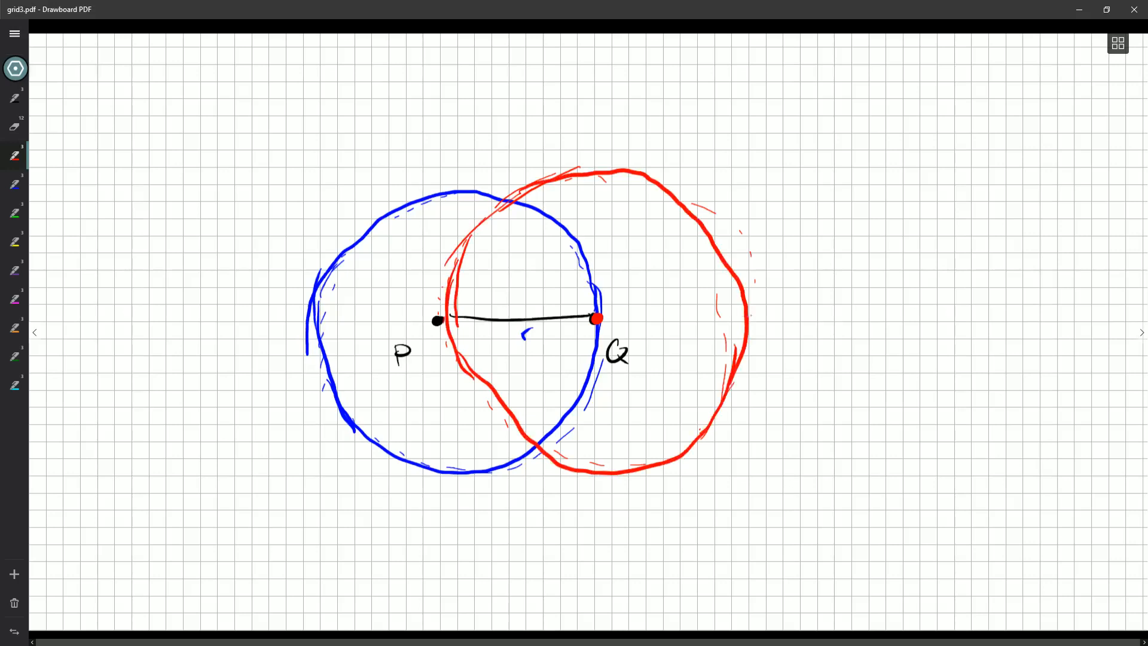
pyautogui.click(14, 126)
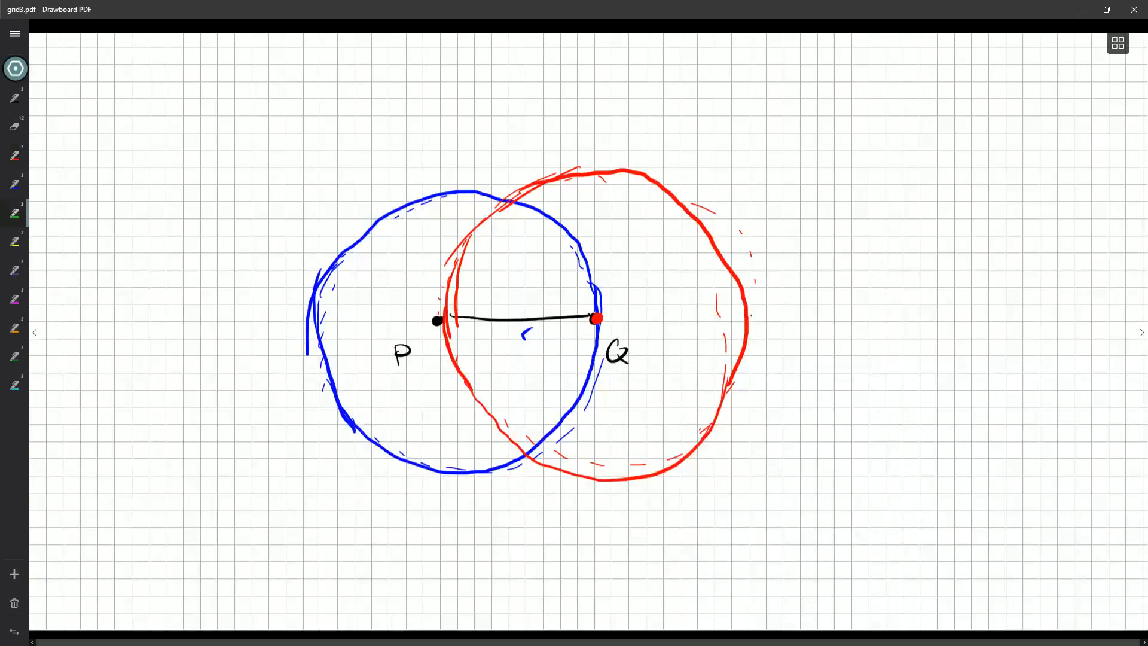
# - Dot both circle intersections in green, join them to P and Q, and sketch a small triangle top-left
pyautogui.click(513, 201)
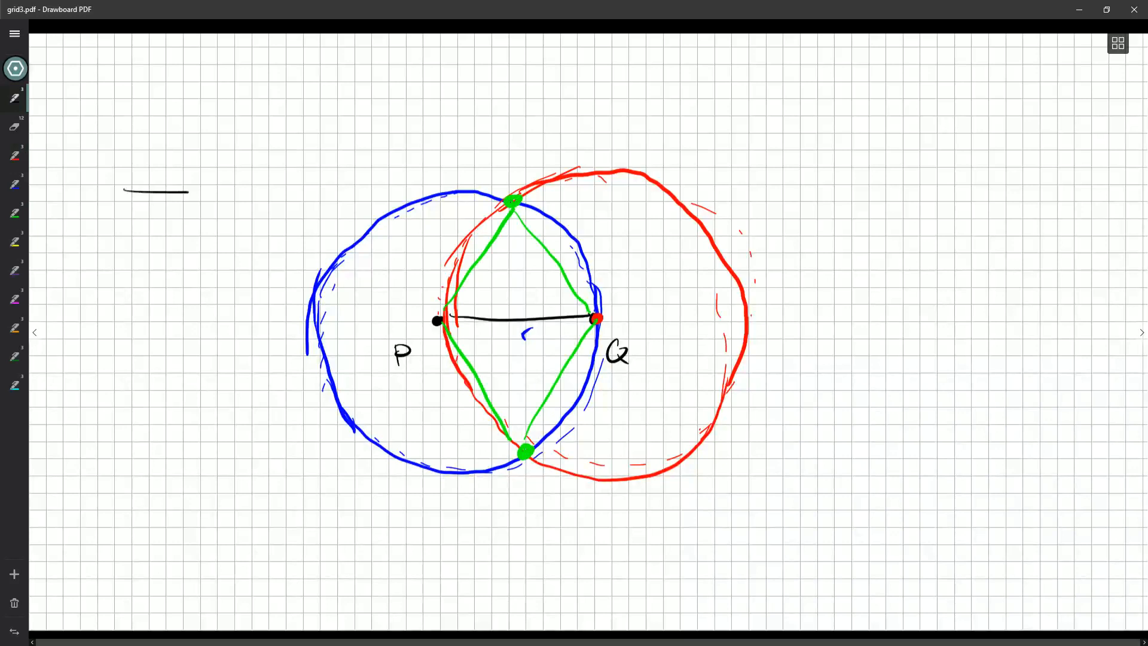
pyautogui.moveTo(176, 107); pyautogui.dragTo(234, 193)
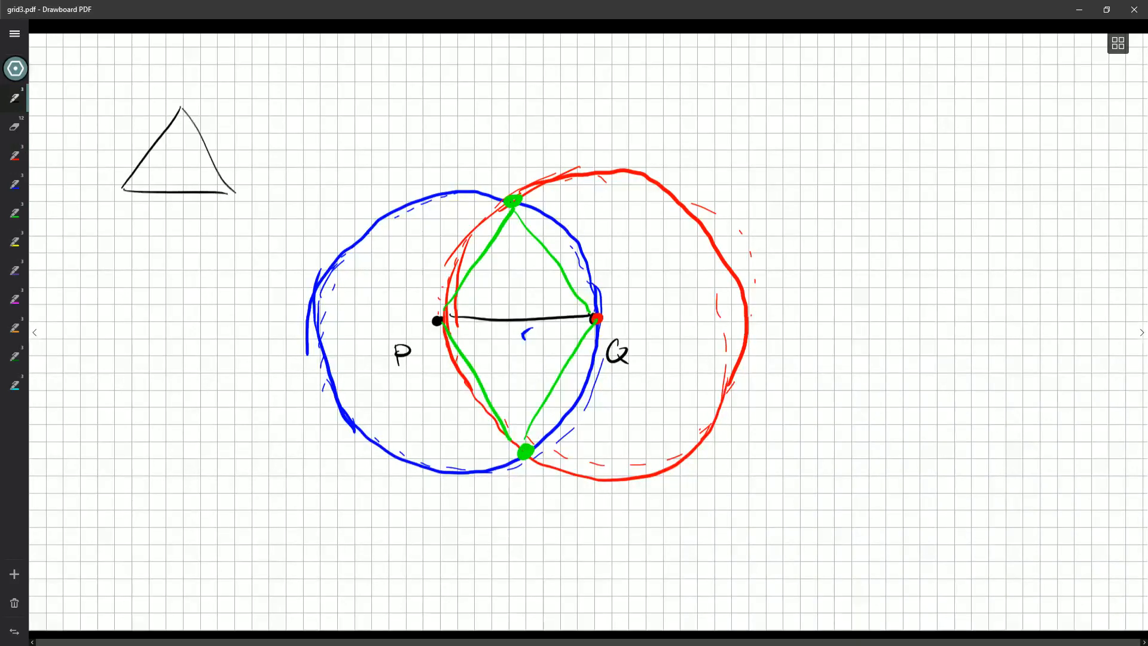
# - With the green pen, draw the small triangle's altitude as a dashed line and label it h
pyautogui.click(14, 213)
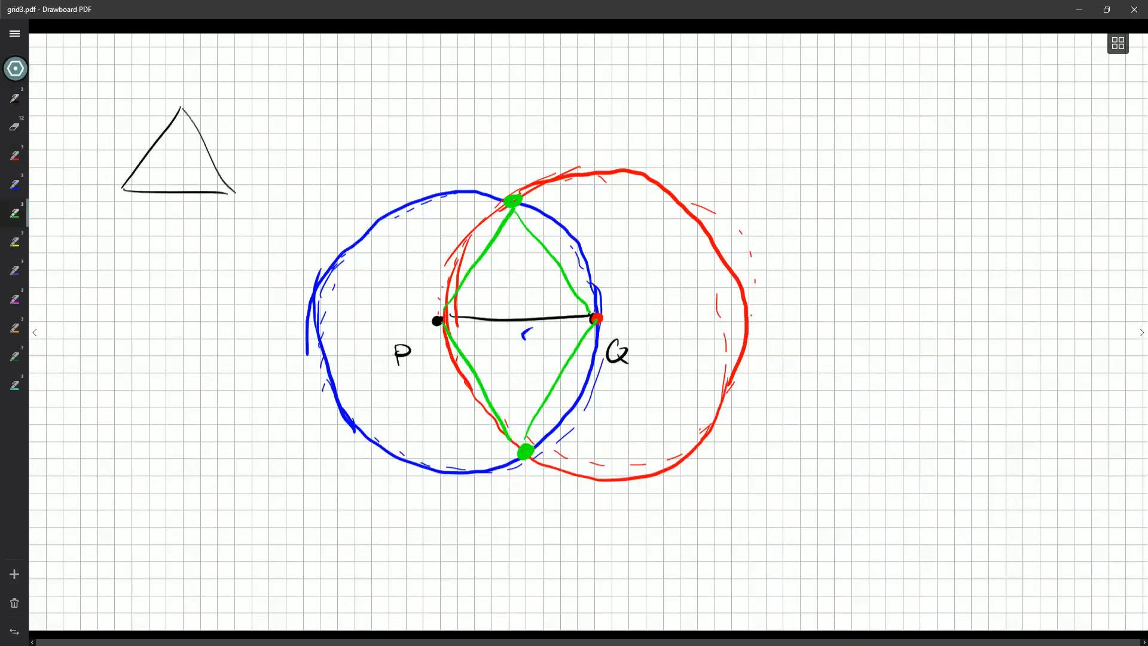
pyautogui.moveTo(177, 110); pyautogui.dragTo(172, 187)
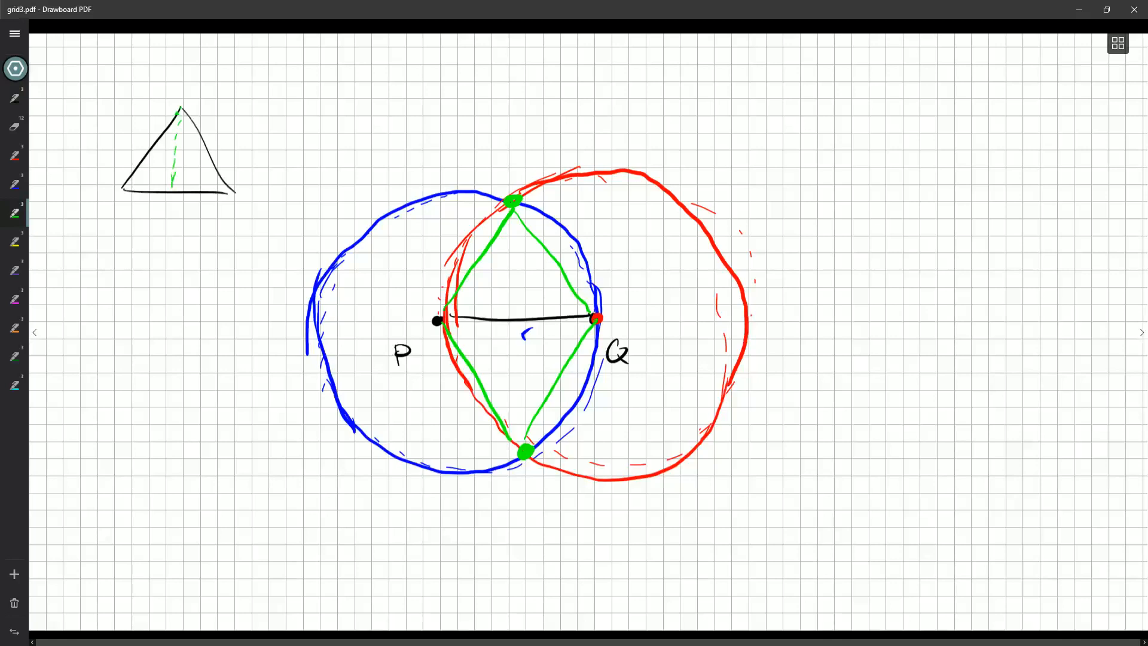
pyautogui.moveTo(176, 110); pyautogui.dragTo(190, 190)
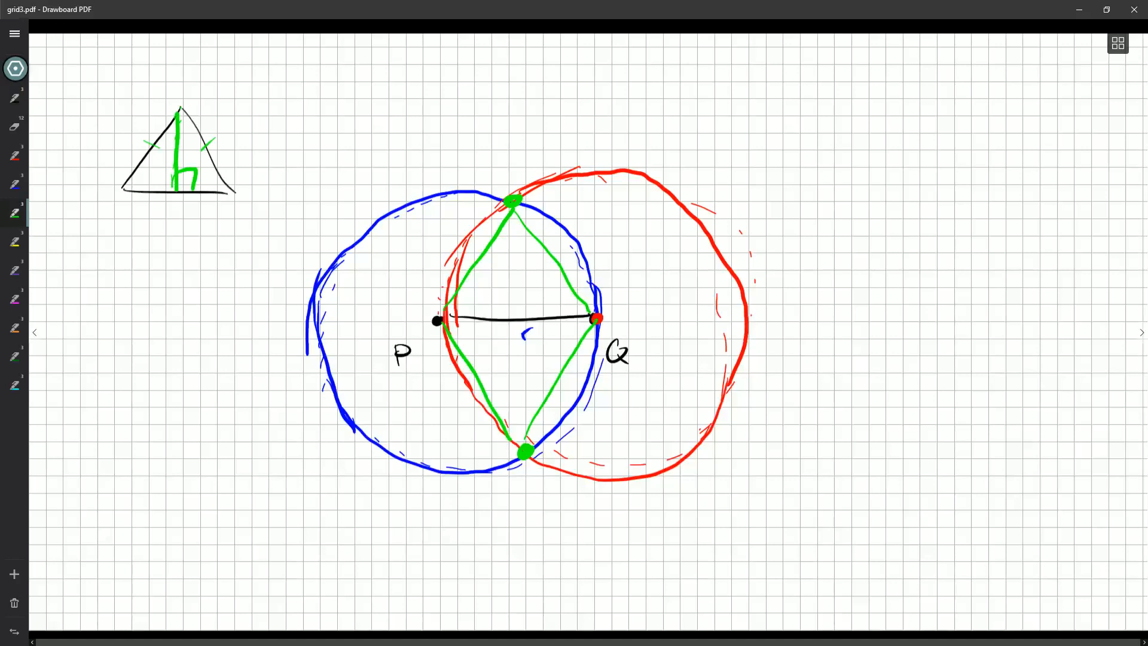
pyautogui.moveTo(176, 70); pyautogui.dragTo(165, 315)
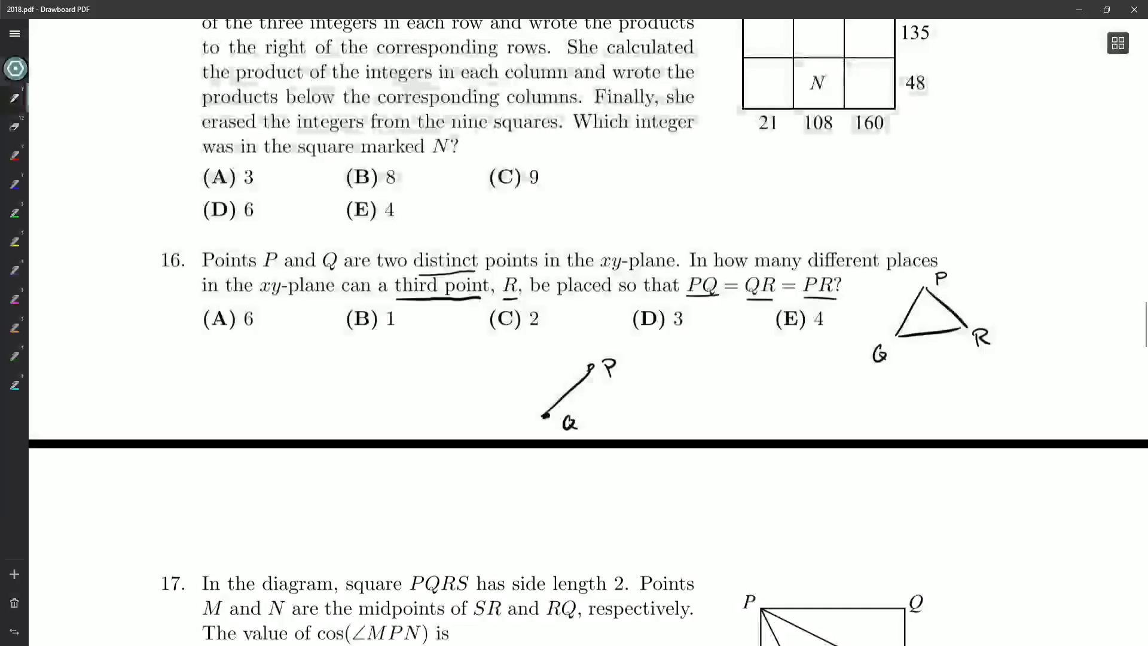
# - Back on 2018.pdf, label the segment P and Q and circle answer (C) 2 in black
pyautogui.moveTo(483, 293); pyautogui.dragTo(563, 337)
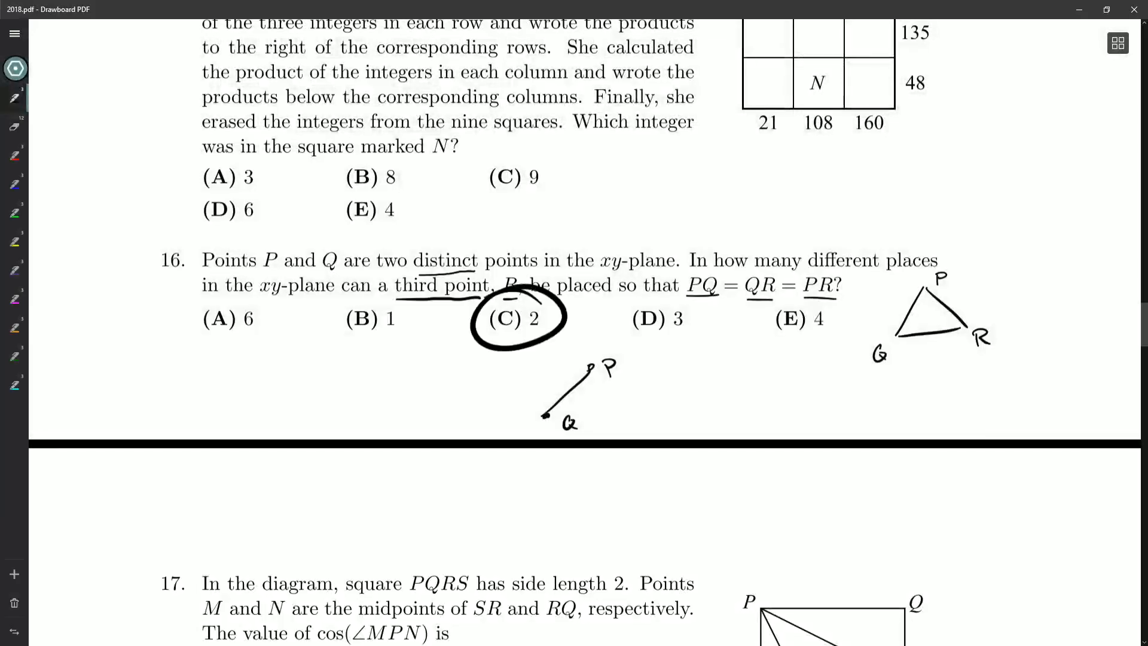